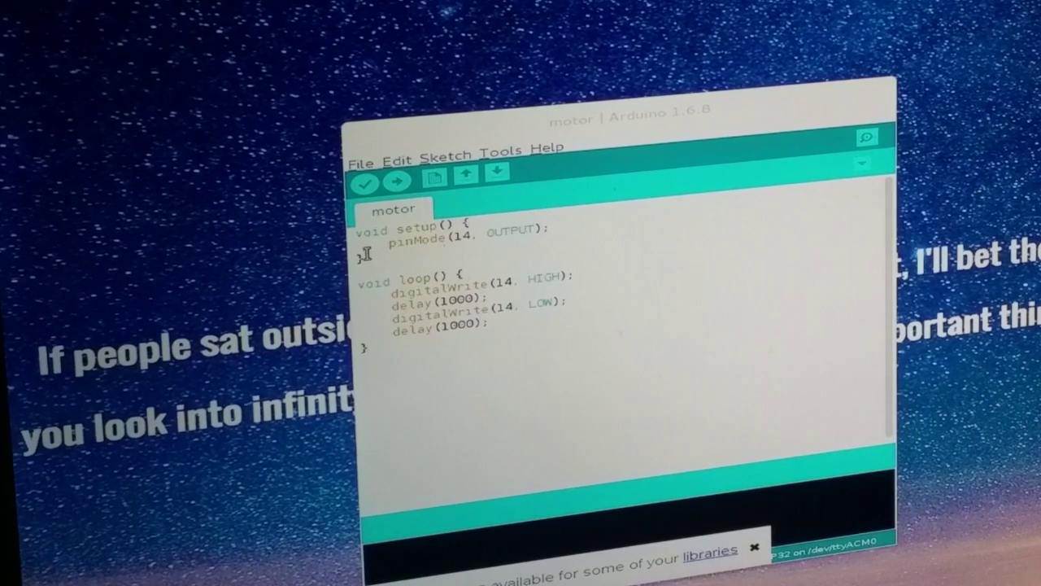
pyautogui.moveTo(485, 345)
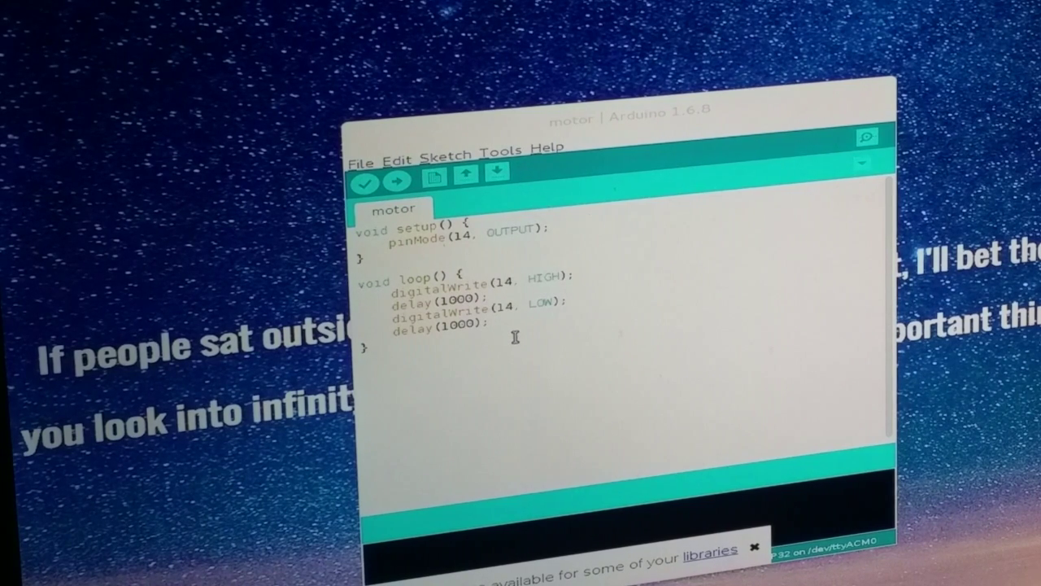
pyautogui.moveTo(488, 240)
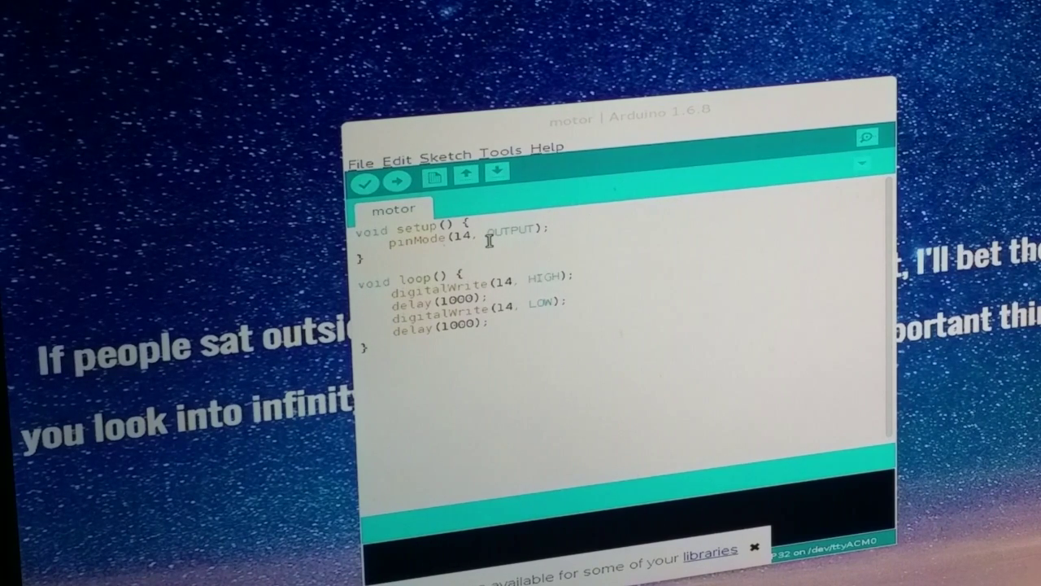
pyautogui.moveTo(443, 337)
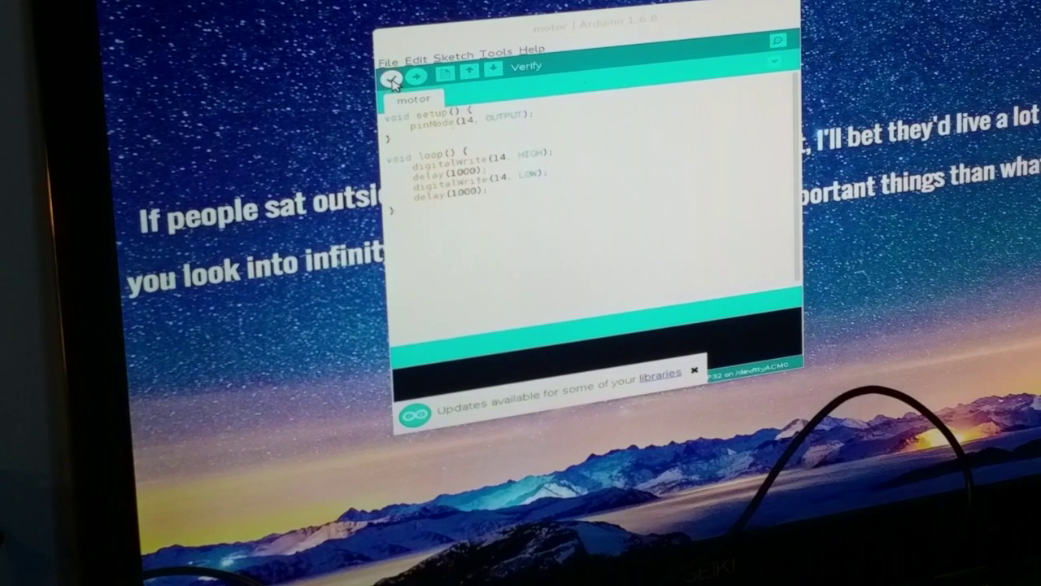
# - Verify the motor sketch so it compiles cleanly at 6,240 bytes (5%) of program storage
pyautogui.click(397, 77)
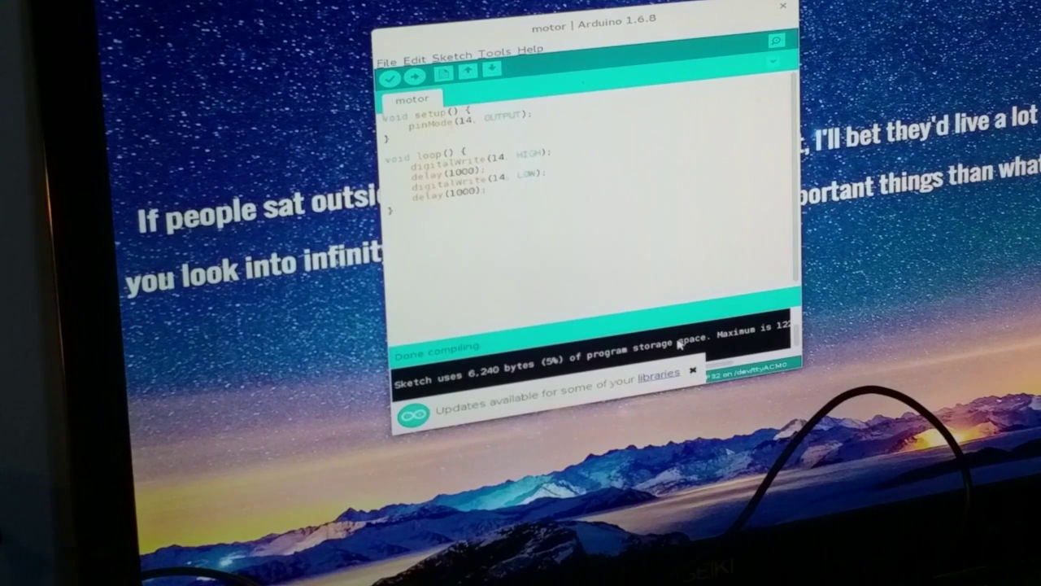
pyautogui.moveTo(696, 373)
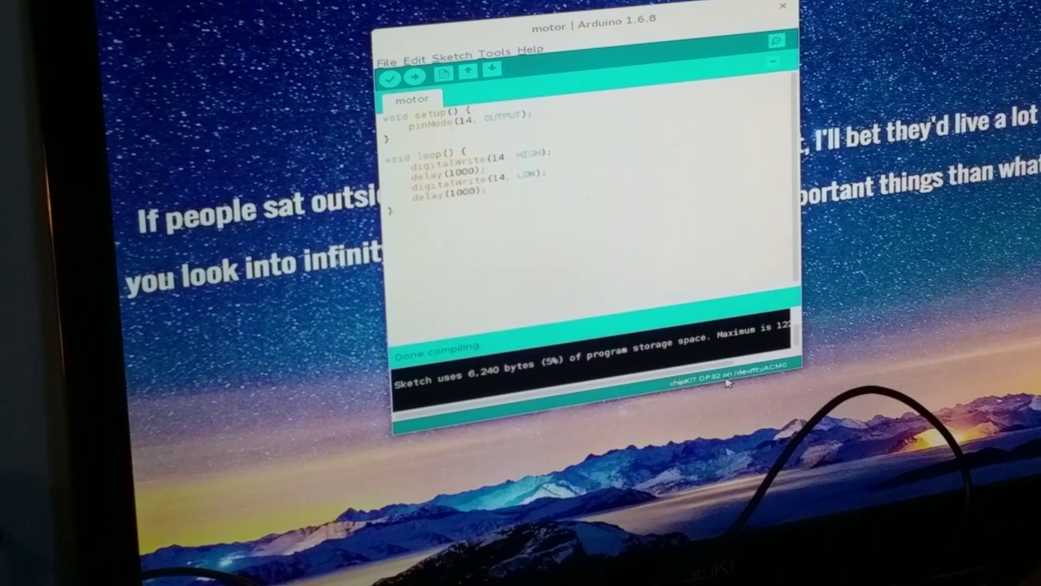
pyautogui.moveTo(757, 371)
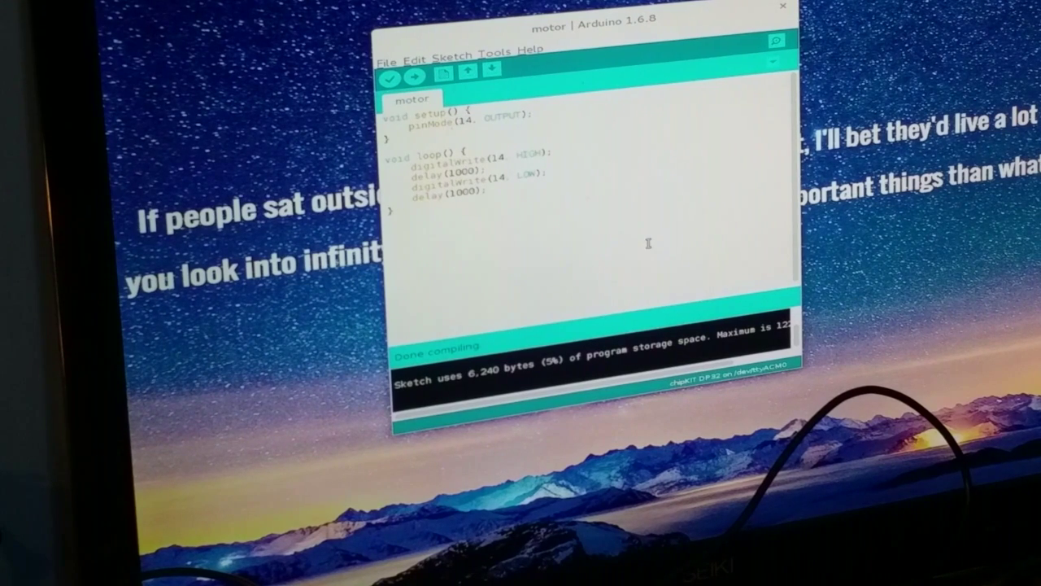
pyautogui.moveTo(416, 78)
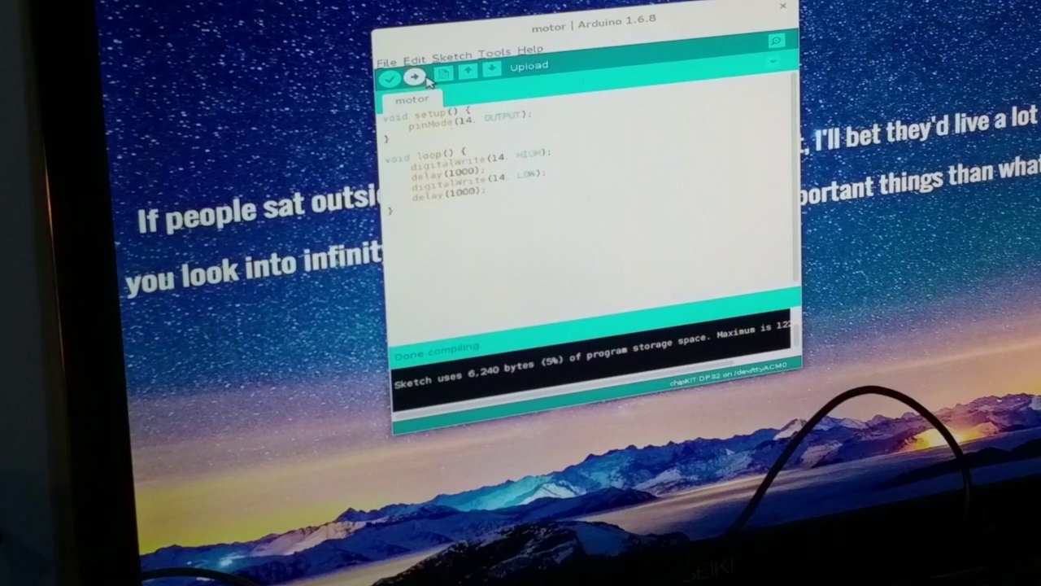
# - Upload the motor sketch to the chipKIT DP32 board after the library notice is gone
pyautogui.click(415, 79)
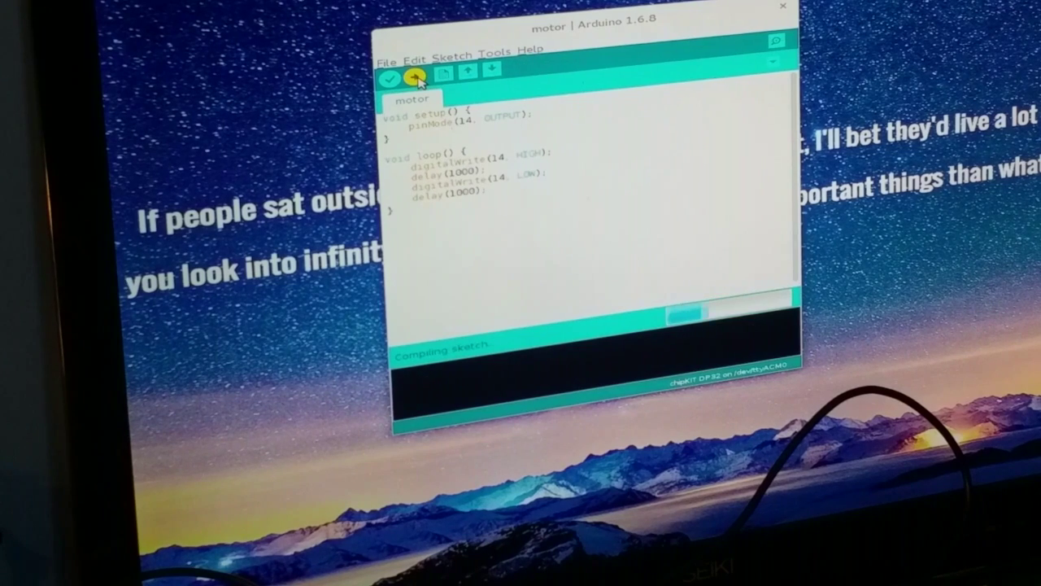